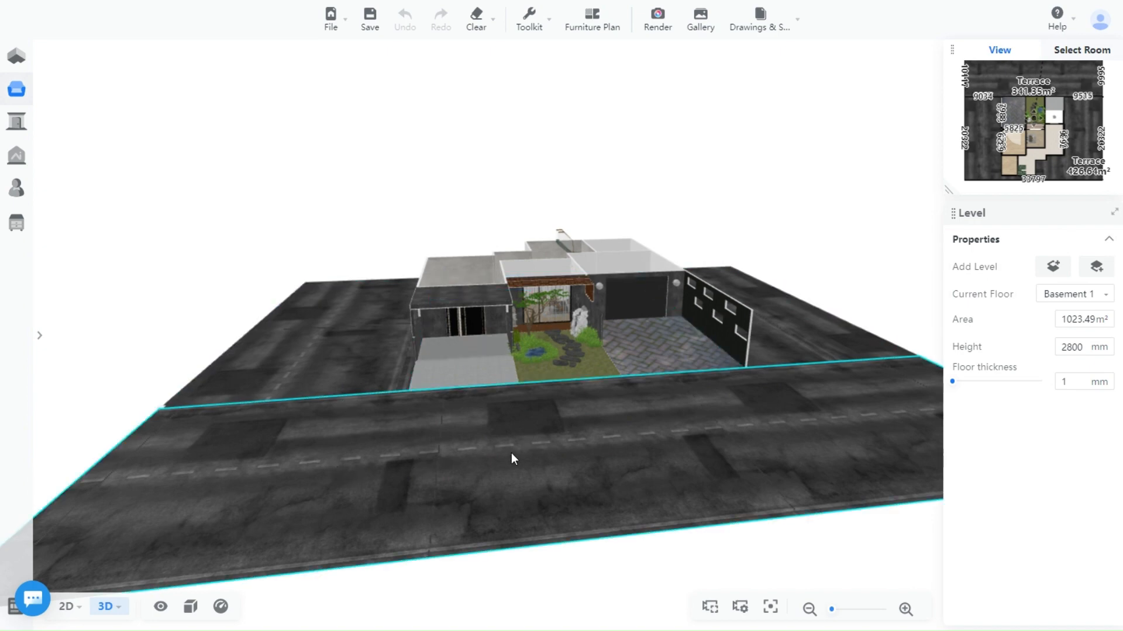
# - Switch from the Coohom house scene to the Poliigon tab with the Driveway search
pyautogui.click(653, 358)
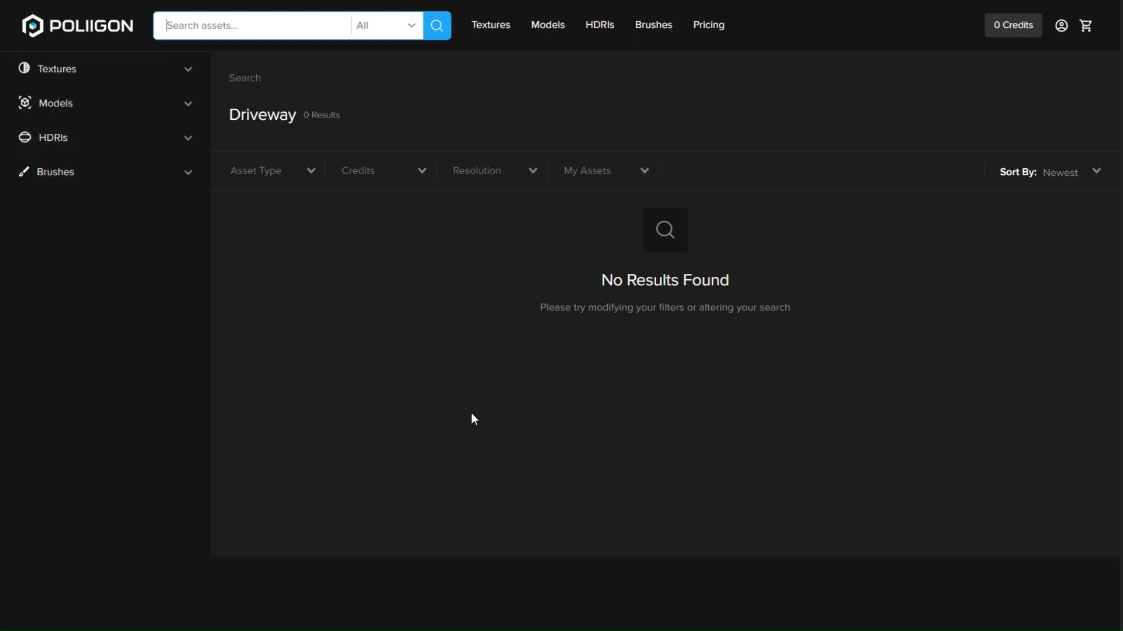
# - Search Poliigon for 'asphalt' and browse the road texture results down to the worn two-lane street asphalt
pyautogui.click(279, 25)
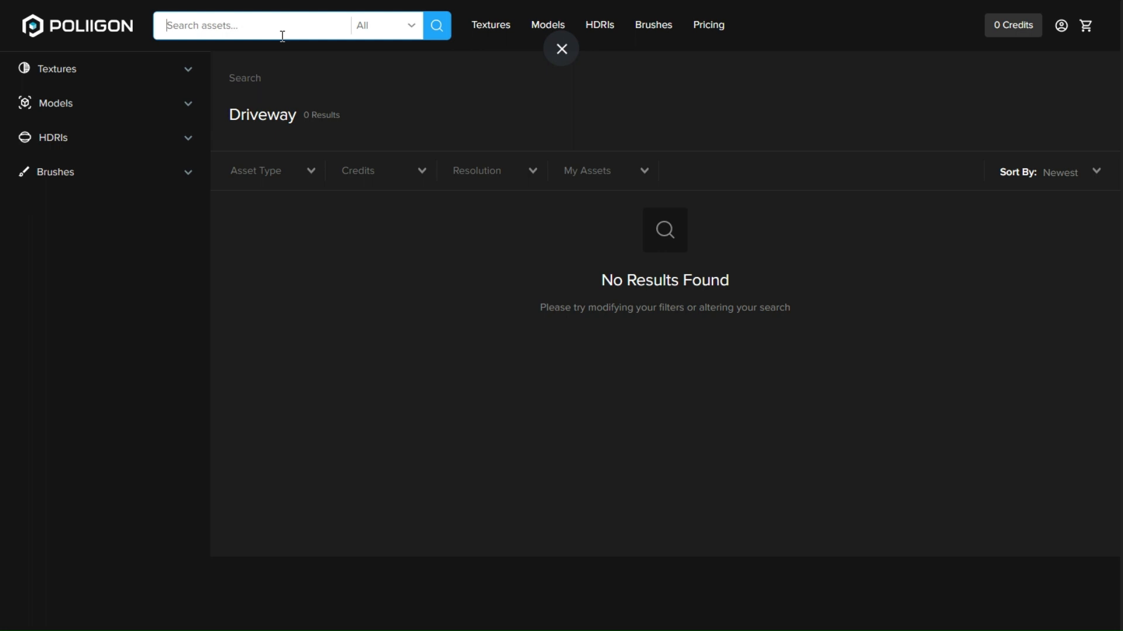
pyautogui.write('asphalt')
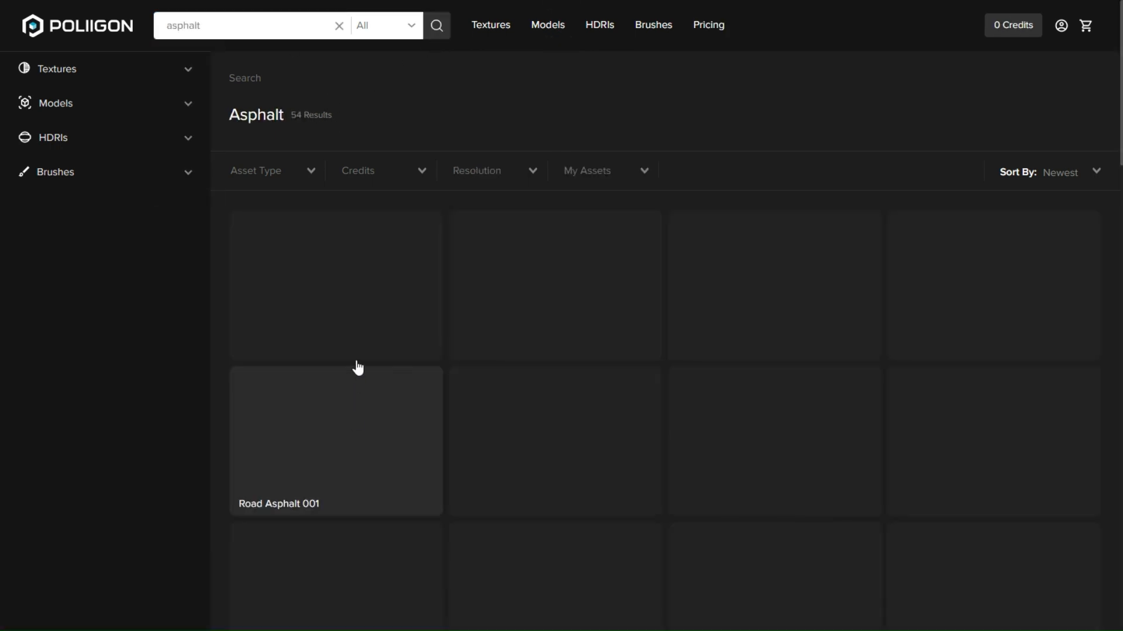
pyautogui.scroll(-3)
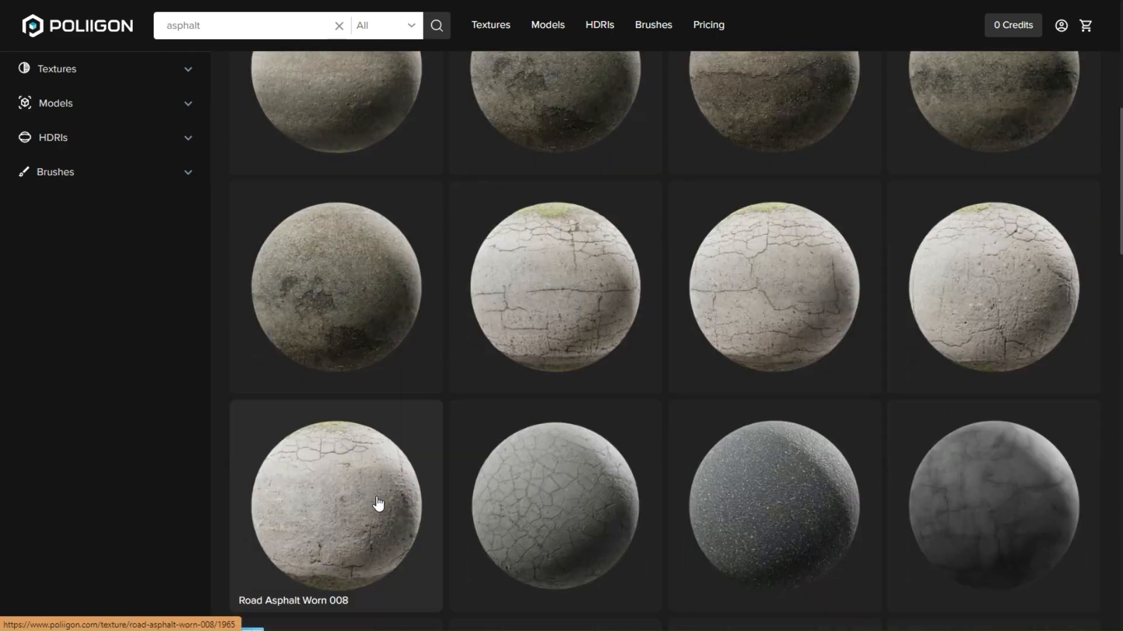
pyautogui.scroll(-3)
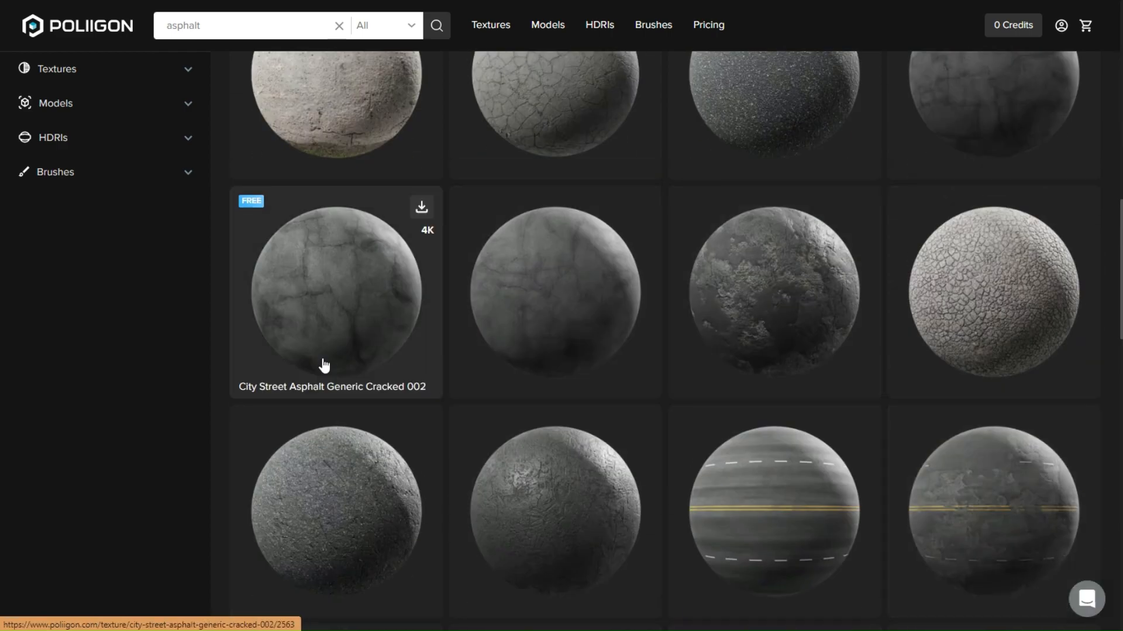
pyautogui.scroll(-3)
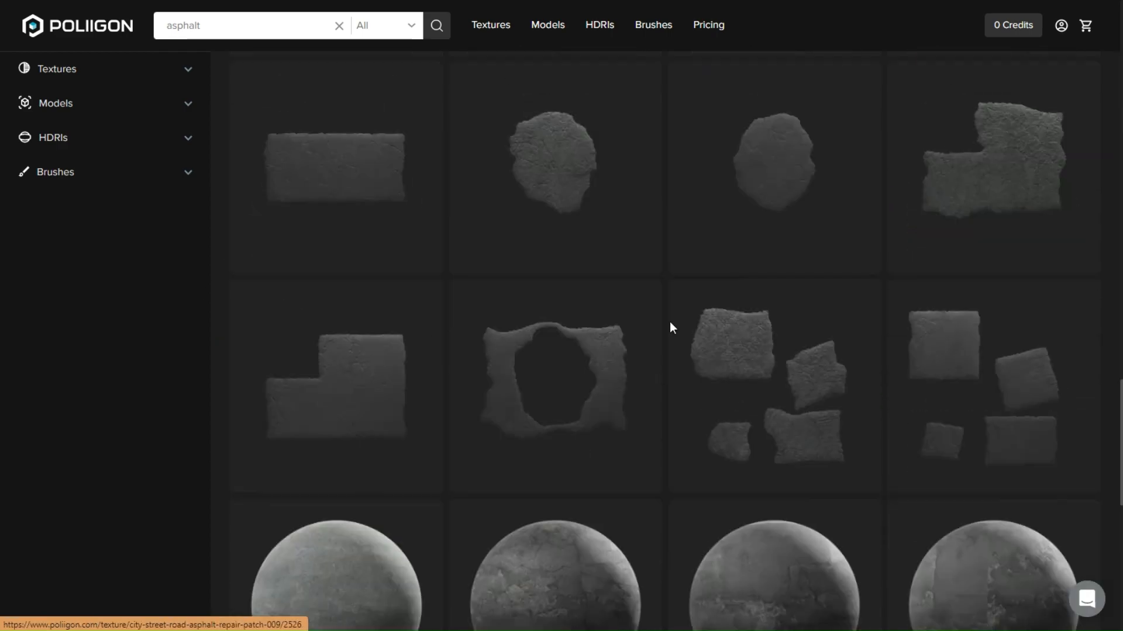
pyautogui.scroll(-3)
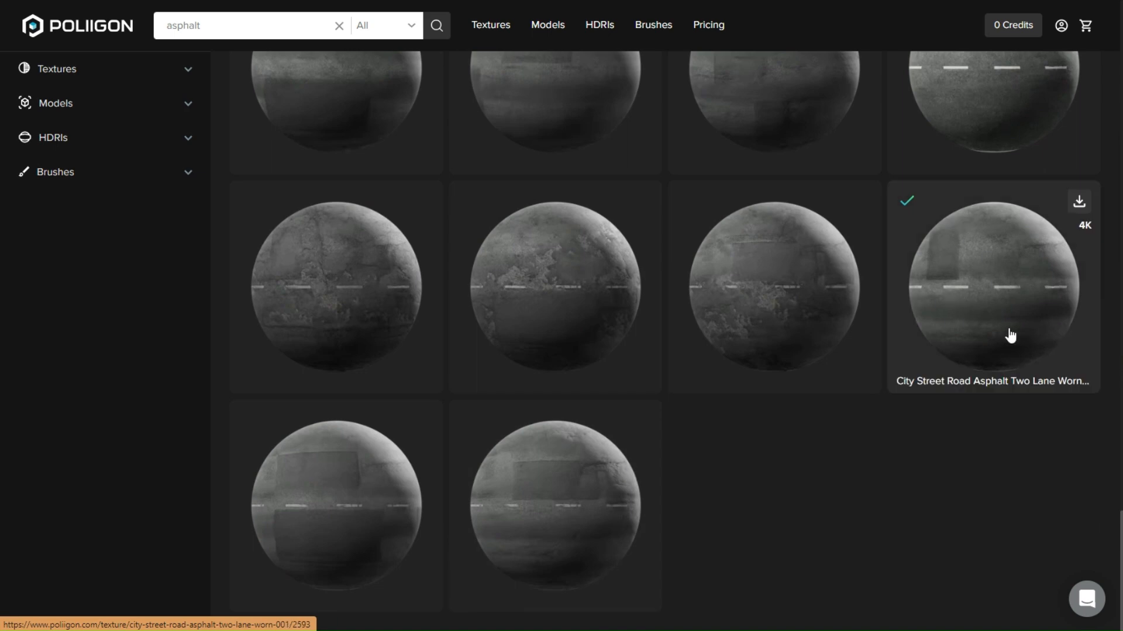
pyautogui.scroll(-3)
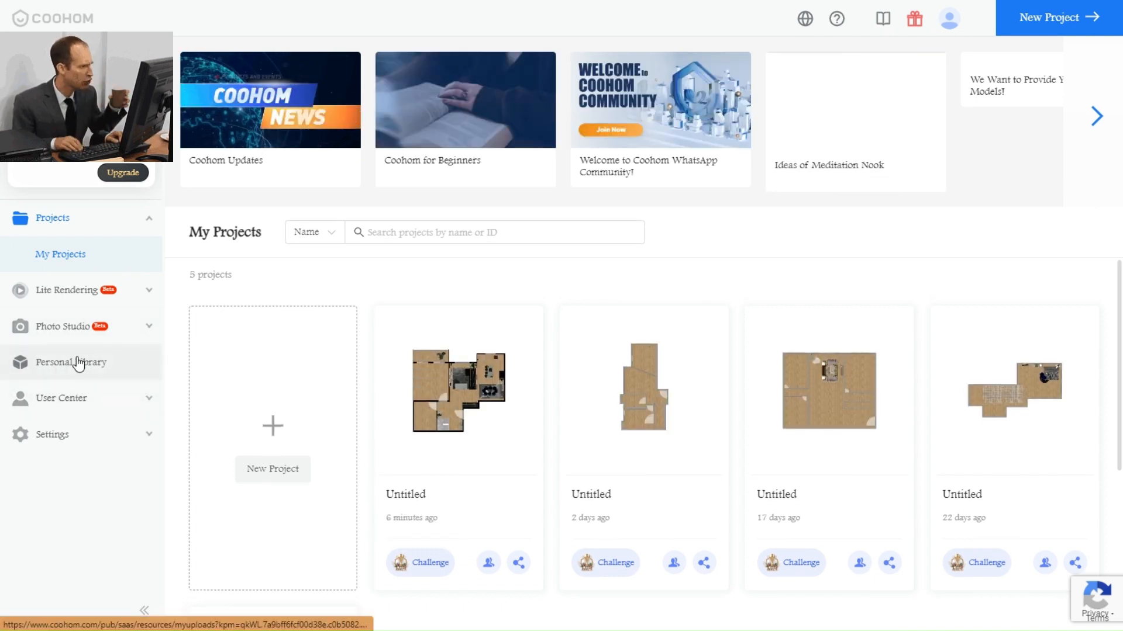
# - Show the Personal Library textures with the Asphalt and Driveway uploads and begin a new texture upload
pyautogui.click(71, 363)
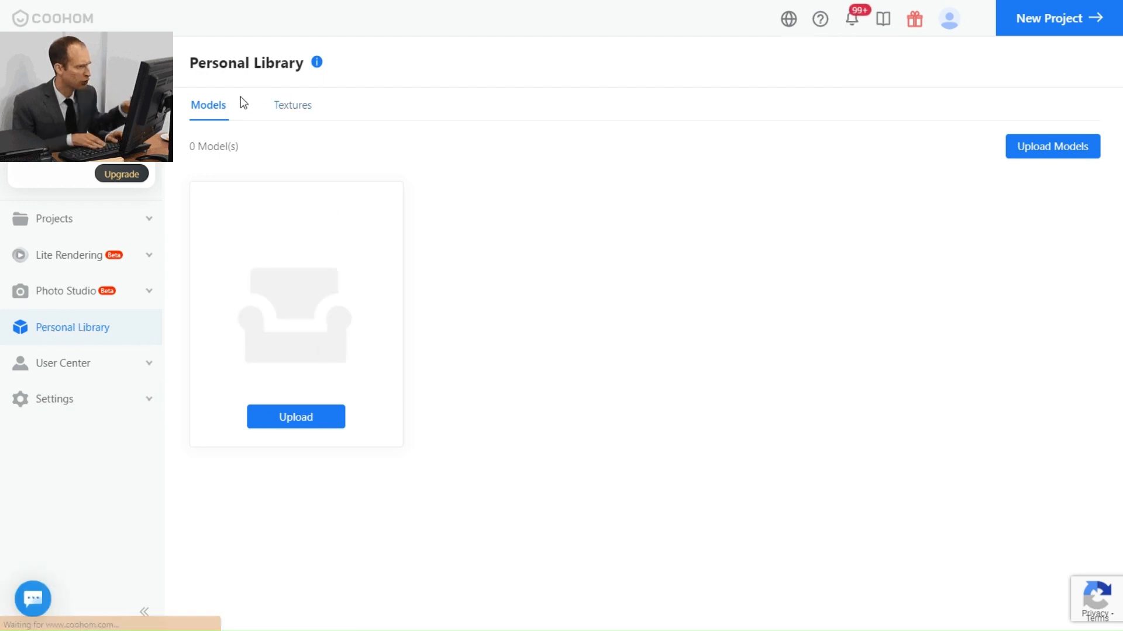
pyautogui.click(292, 105)
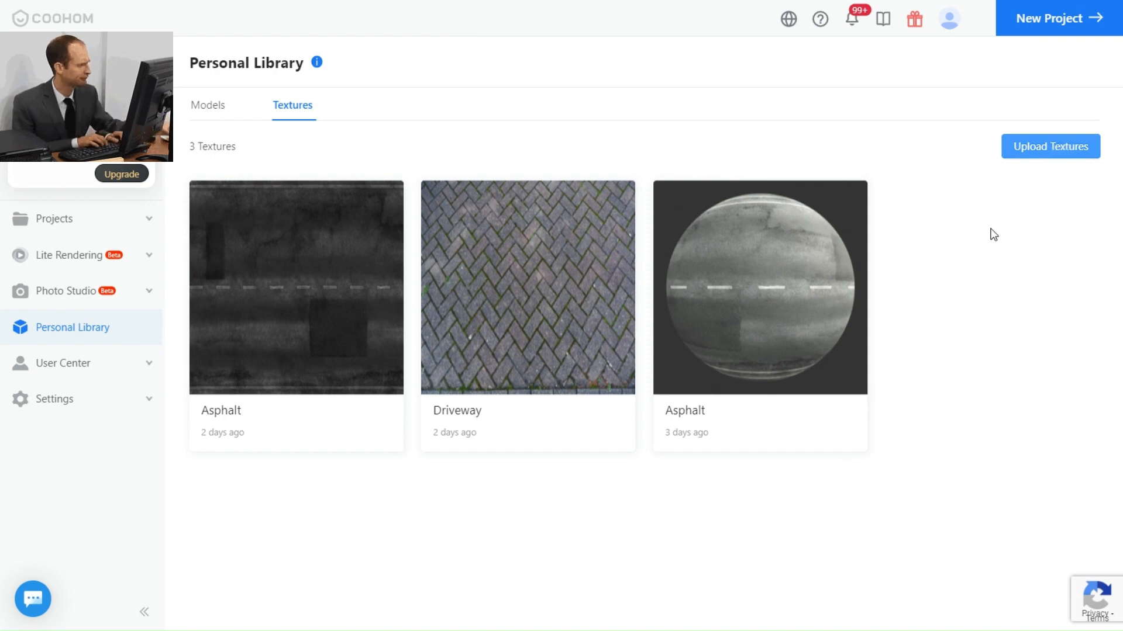
pyautogui.click(1049, 146)
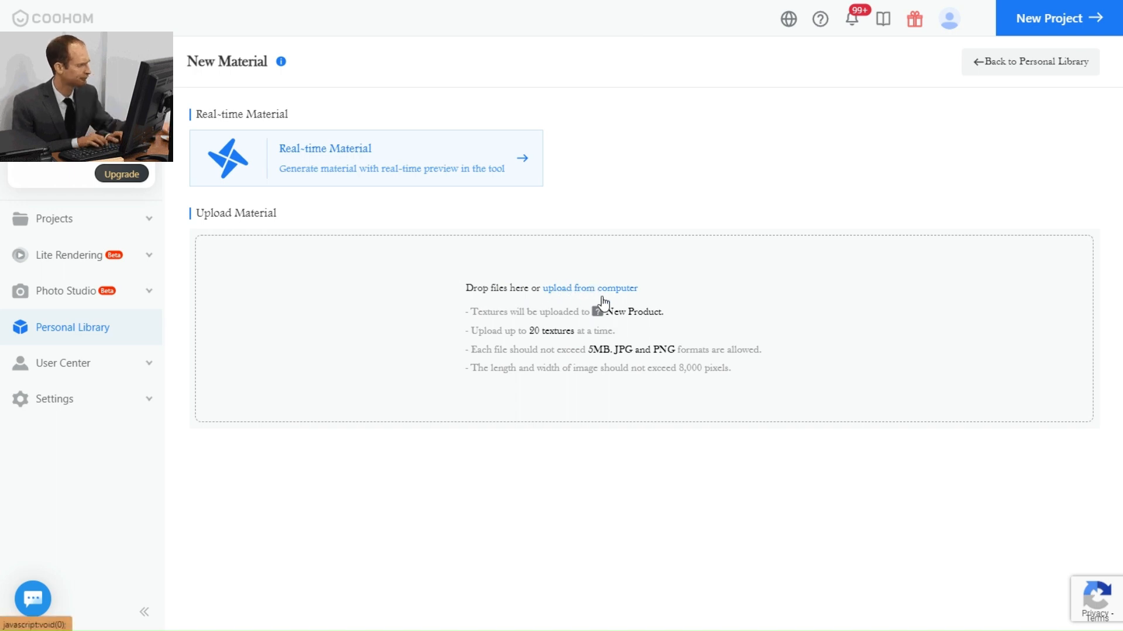
pyautogui.moveTo(603, 356)
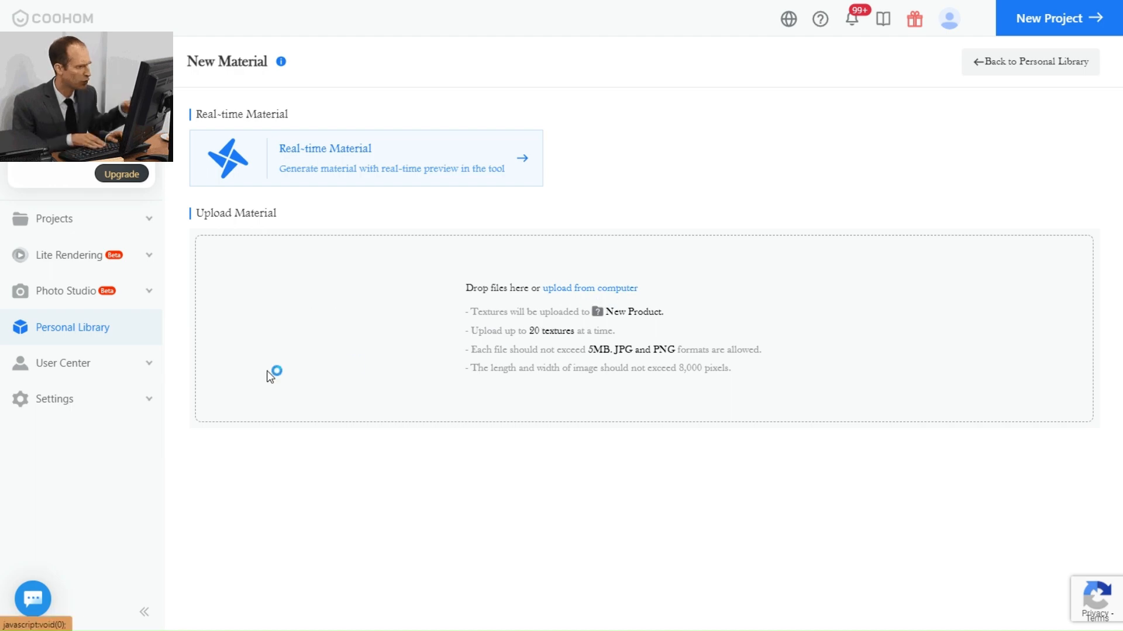
# - Choose the downloaded asphalt zip file from the computer, which Coohom rejects as a wrong format
pyautogui.click(589, 288)
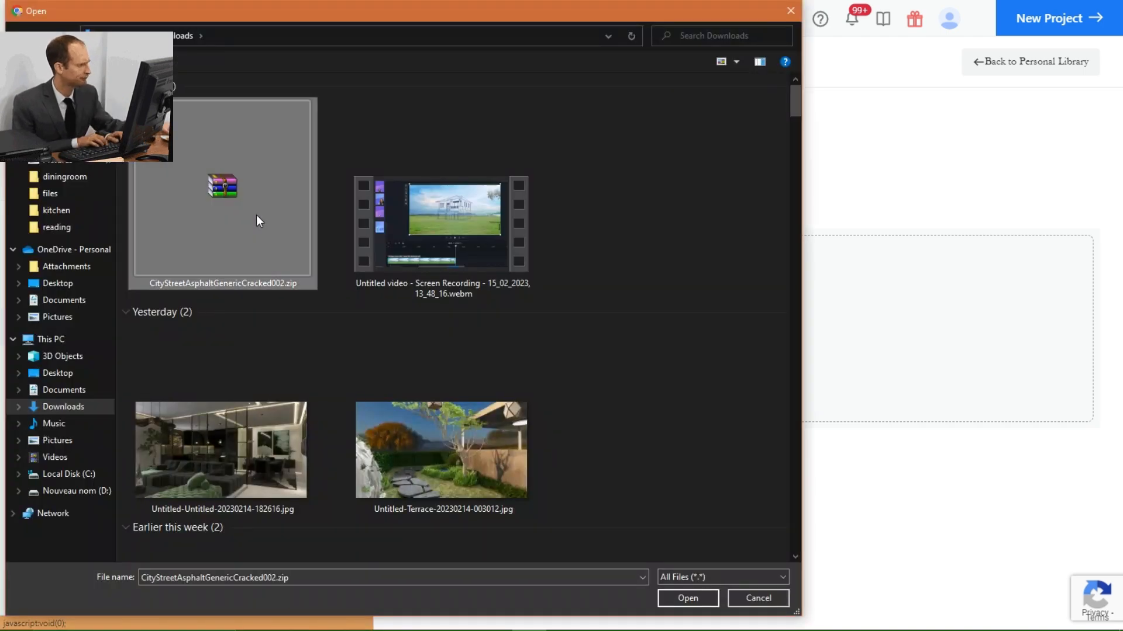
pyautogui.click(686, 599)
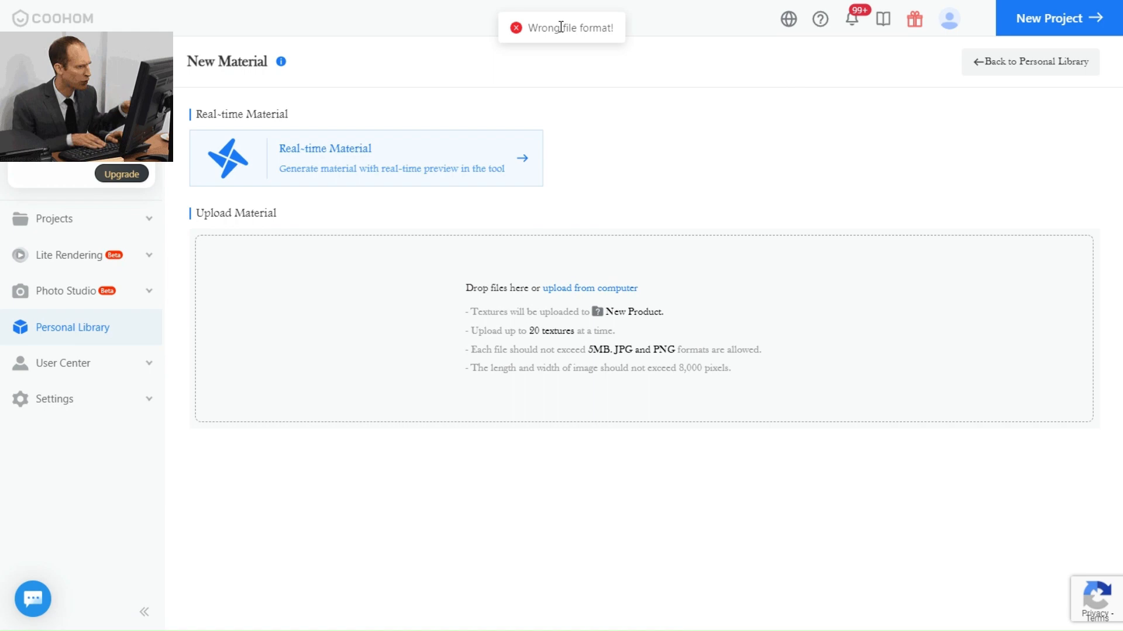
pyautogui.moveTo(819, 27)
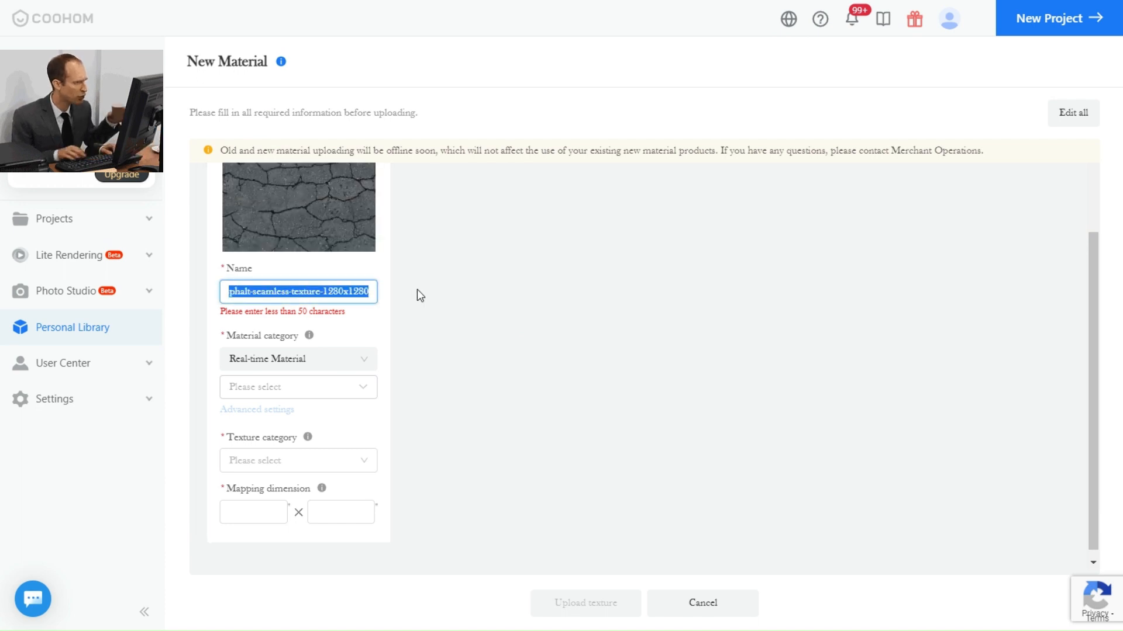
# - Name the material 'asphalt 2', classify it Stone > Concrete flooring at 400 × 400, and upload it
pyautogui.write('asphalt 2')
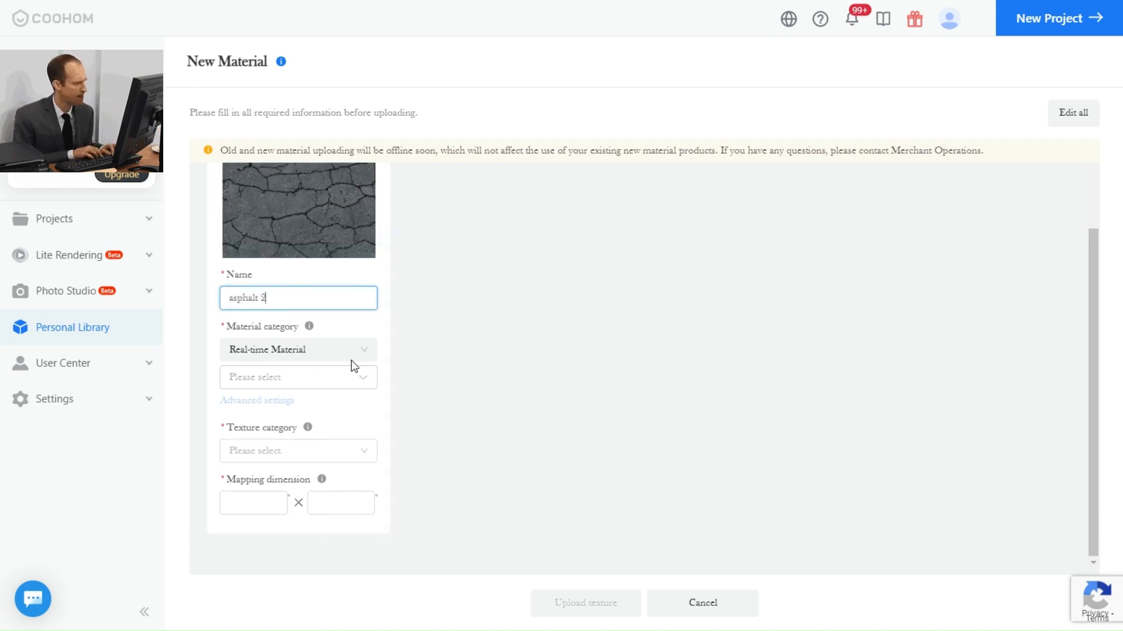
pyautogui.click(298, 378)
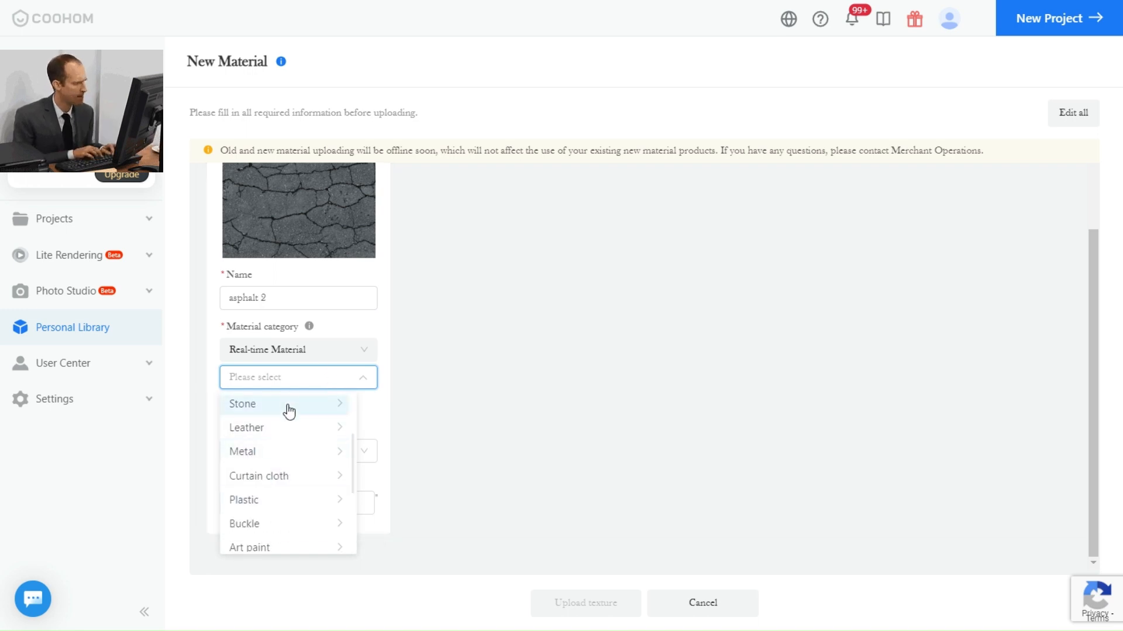
pyautogui.moveTo(242, 404)
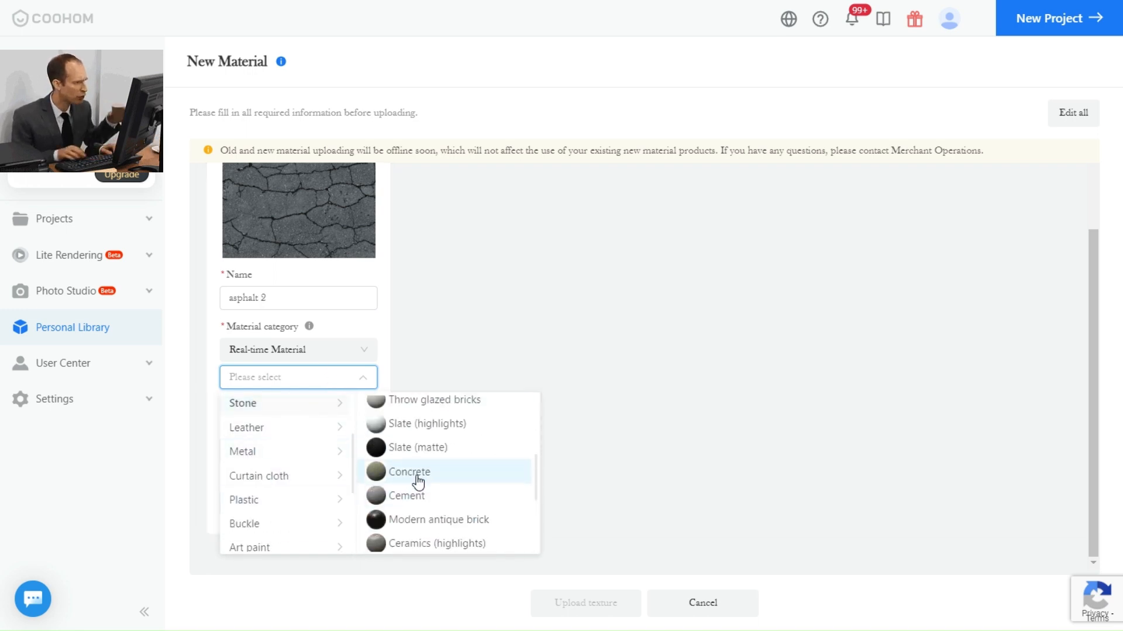
pyautogui.click(409, 471)
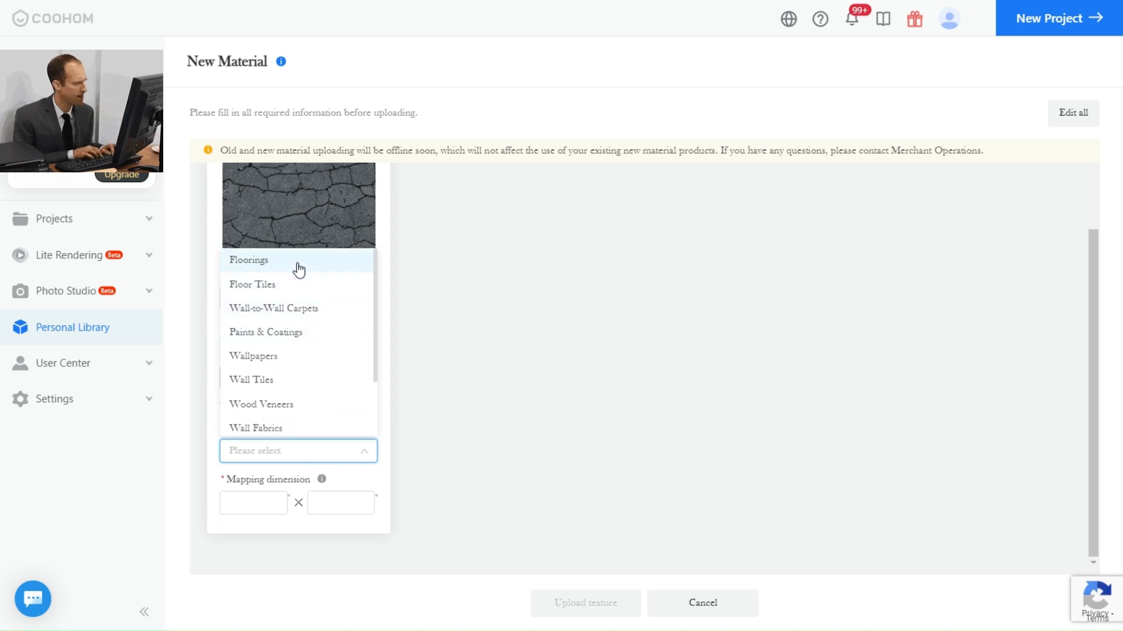
pyautogui.scroll(-3)
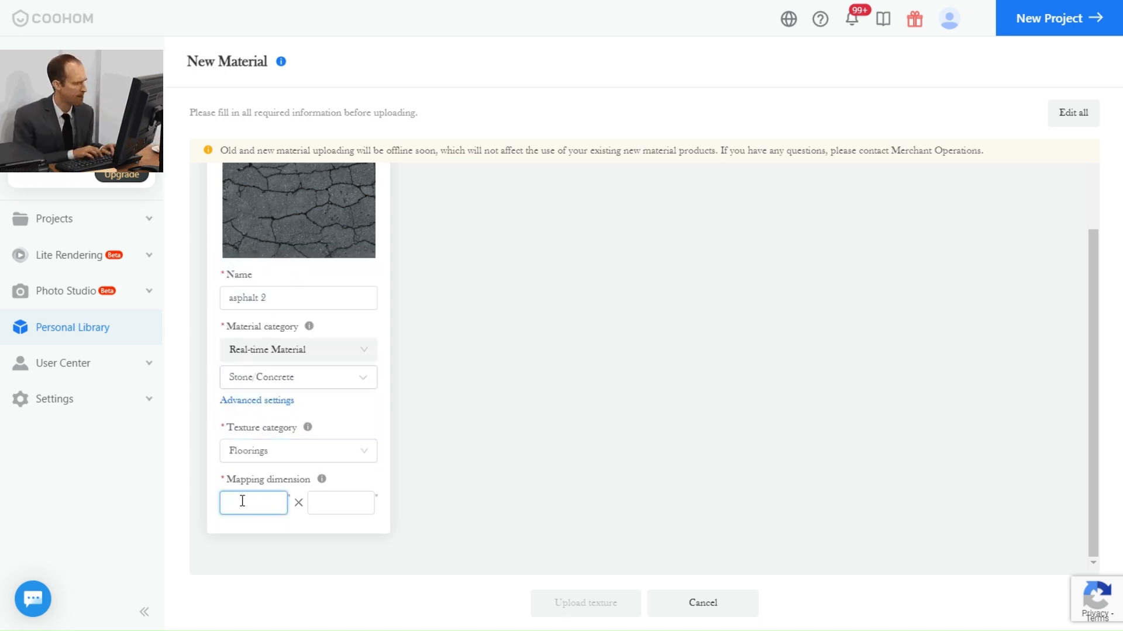
pyautogui.write('400')
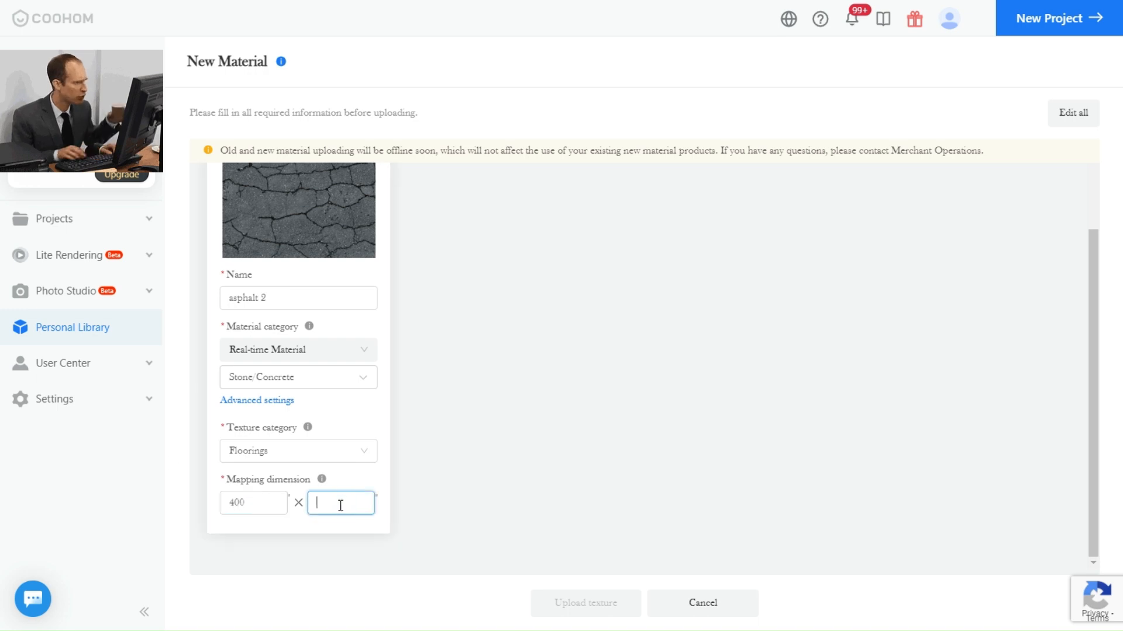
pyautogui.write('400')
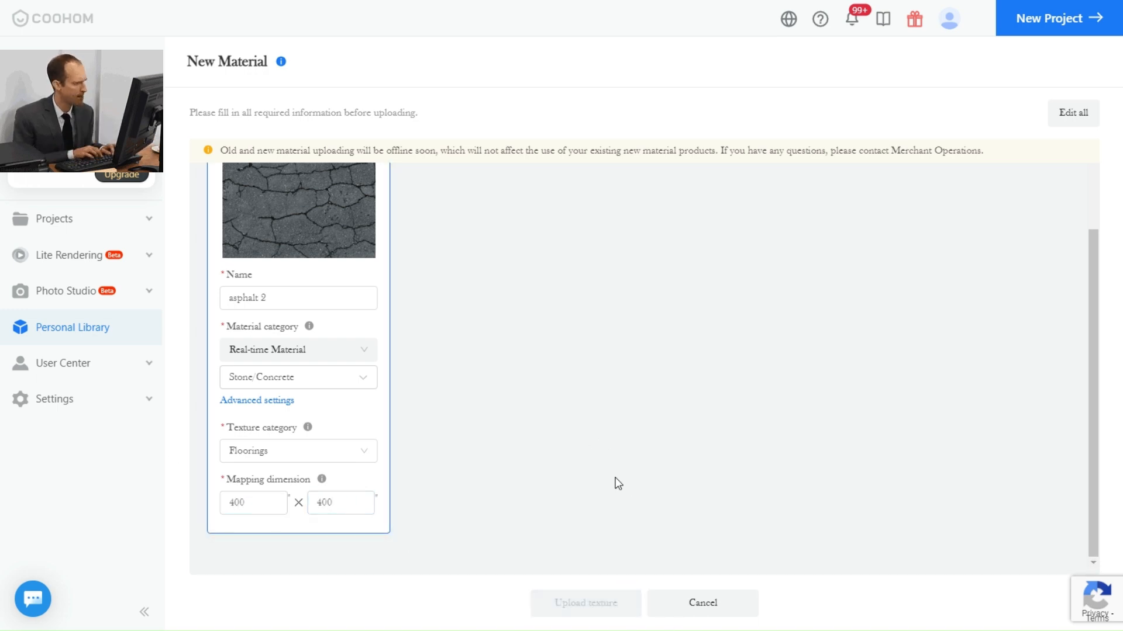
pyautogui.click(584, 603)
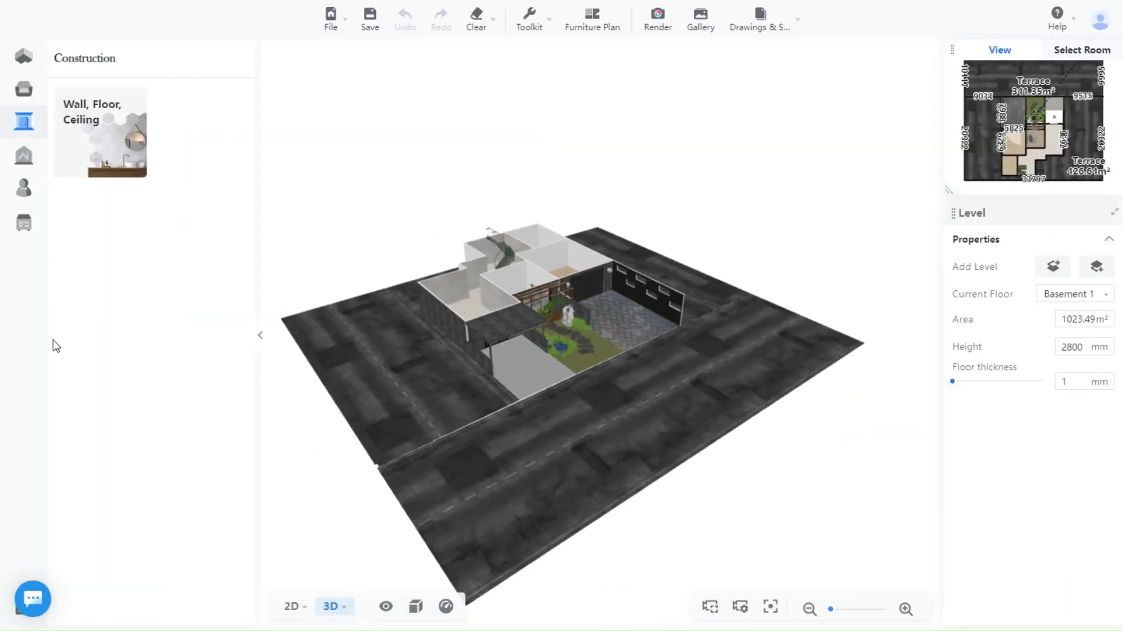
# - Apply the uploaded cracked asphalt 2 texture to the street floor and shift its horizontal offset
pyautogui.click(23, 188)
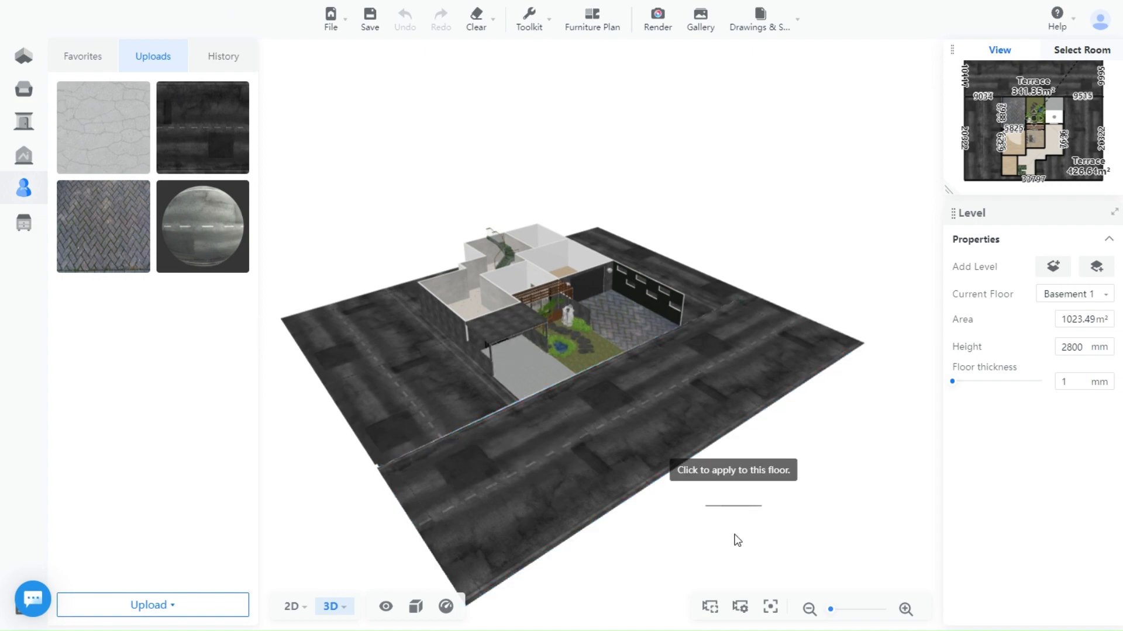
pyautogui.click(732, 470)
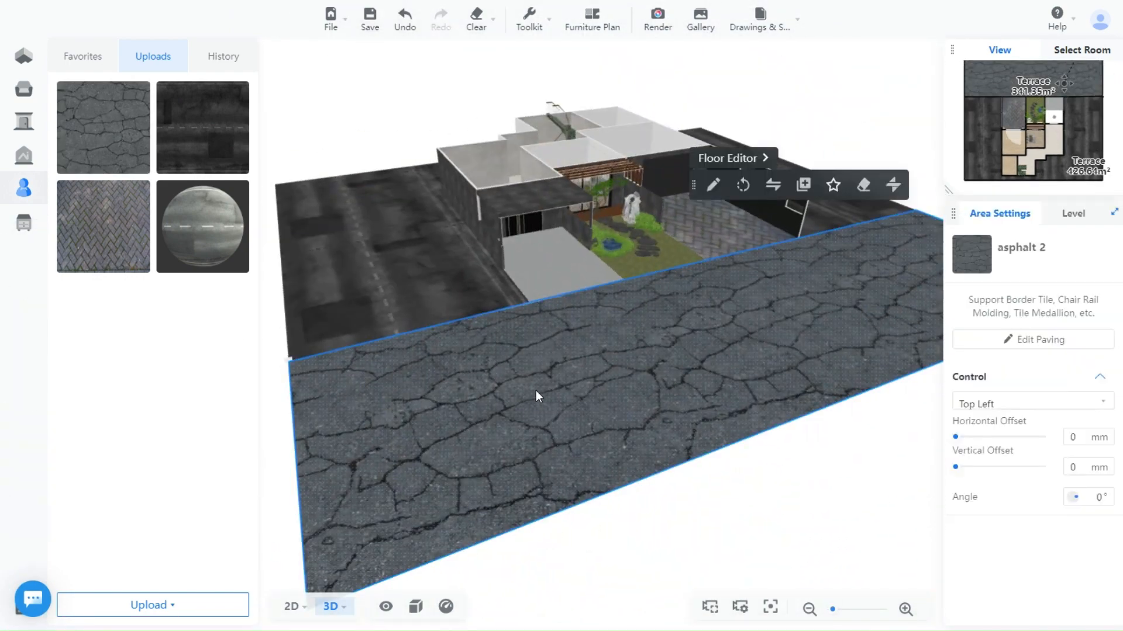
pyautogui.moveTo(956, 436); pyautogui.dragTo(989, 436)
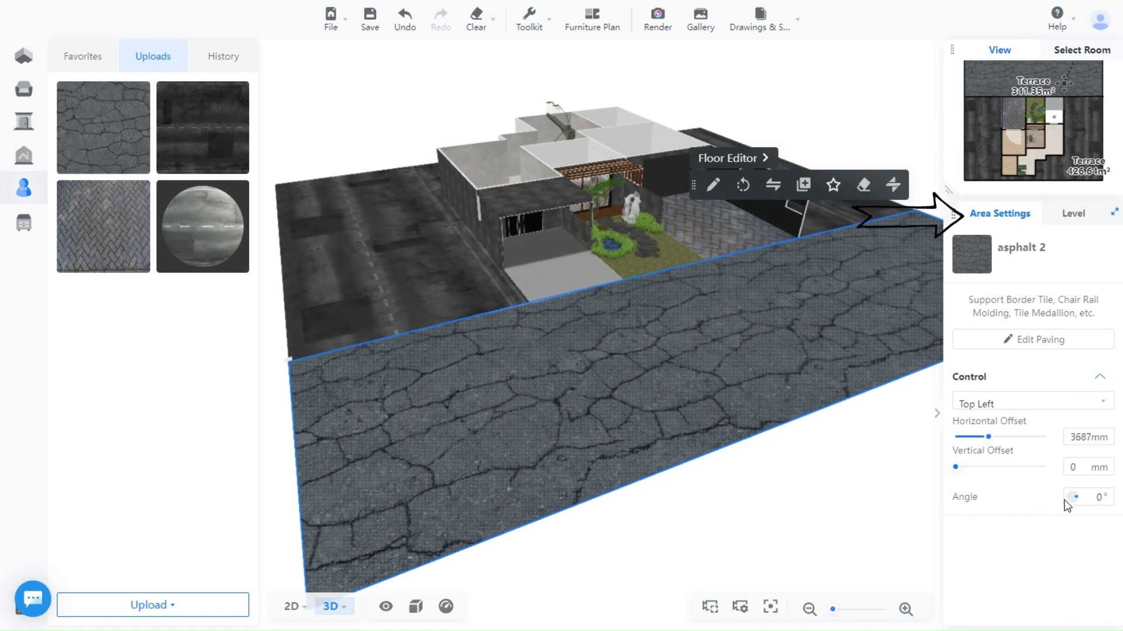
pyautogui.moveTo(1074, 497); pyautogui.dragTo(1079, 497)
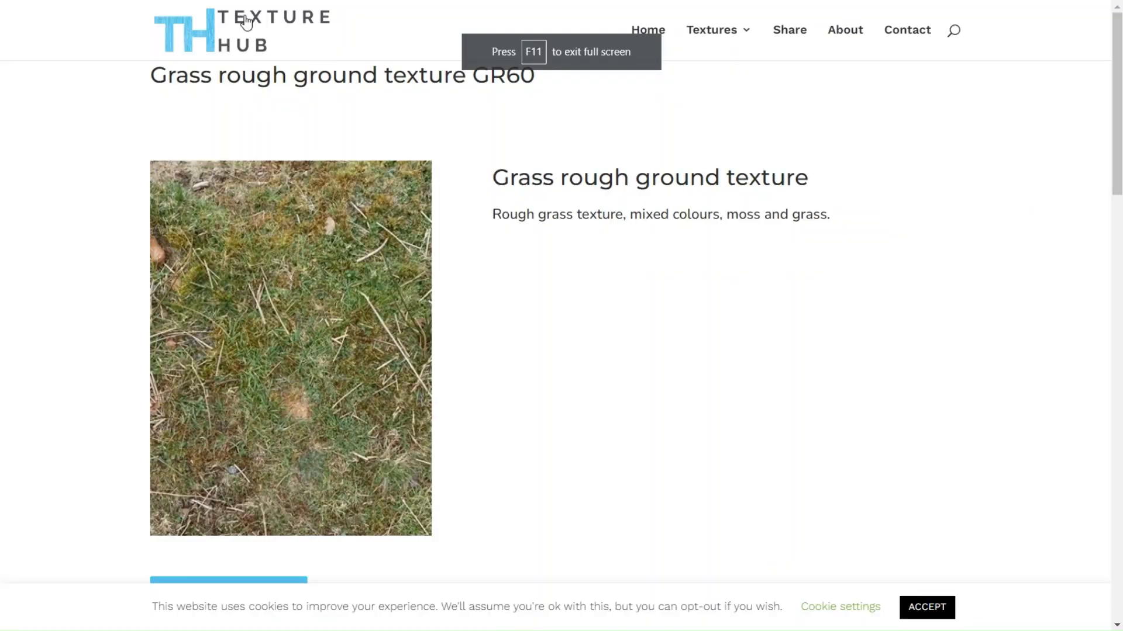
# - Scroll the Grass rough ground page to the related textures and pick the herringbone block paving
pyautogui.scroll(-3)
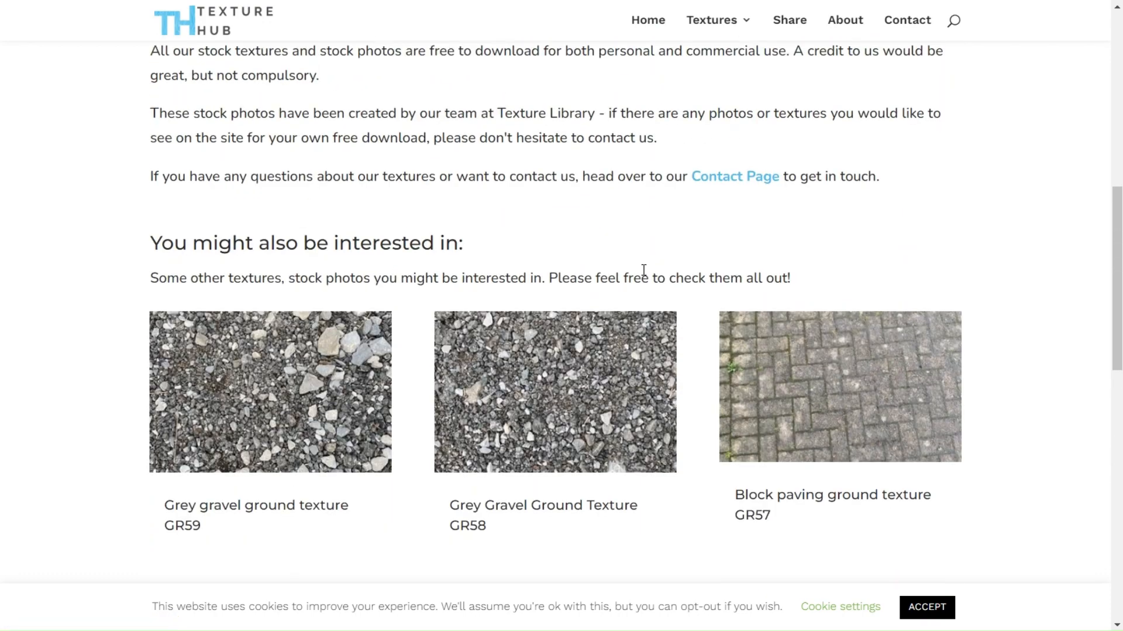
pyautogui.click(271, 392)
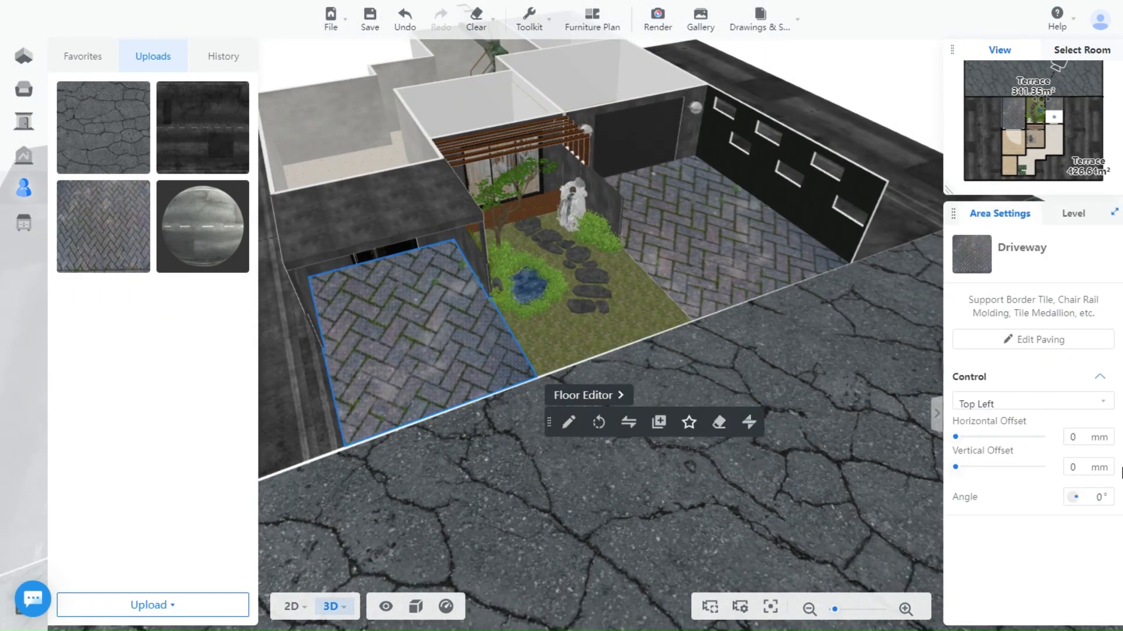
# - Drag the Horizontal Offset slider to realign the herringbone Driveway pattern on the driveway floor
pyautogui.moveTo(956, 436); pyautogui.dragTo(994, 436)
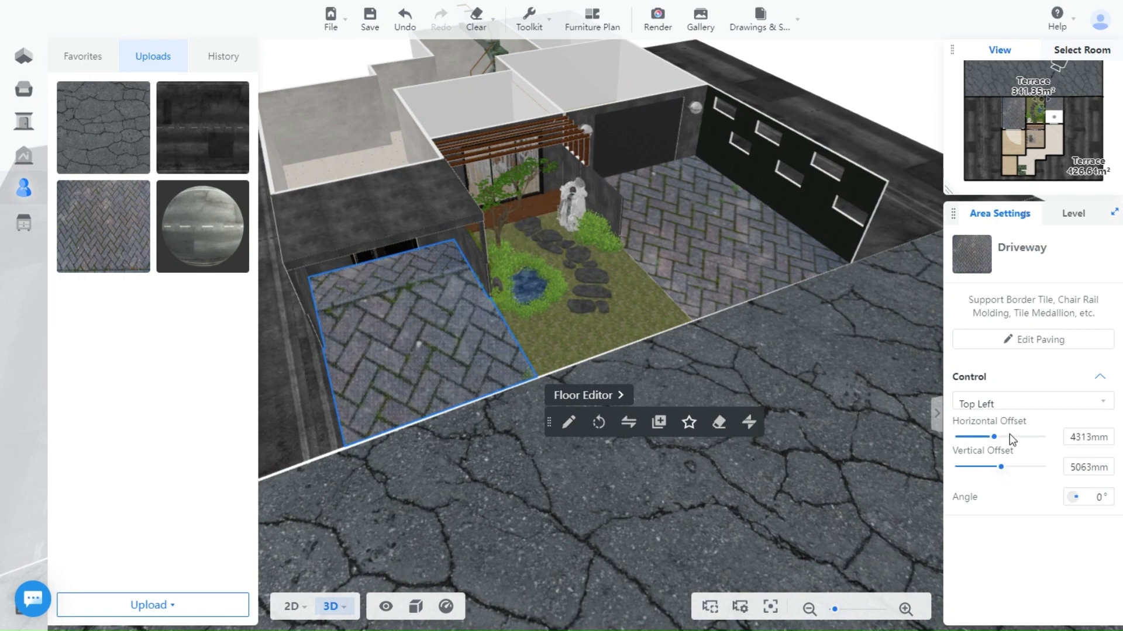